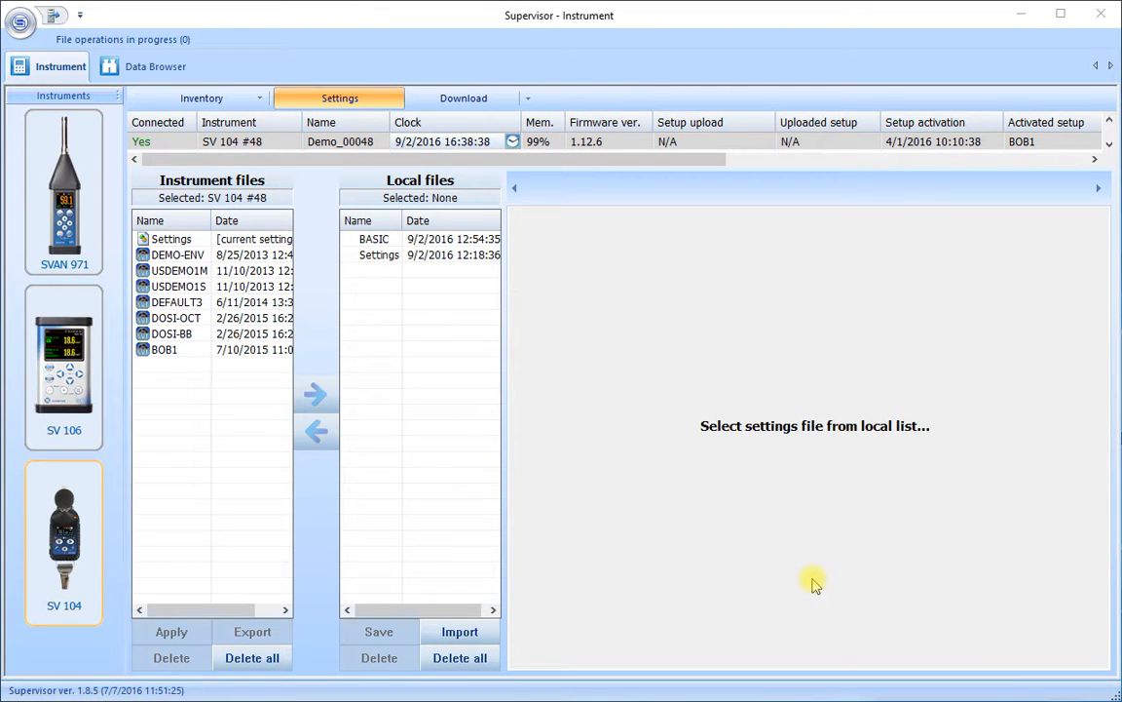
mouse_move(804, 573)
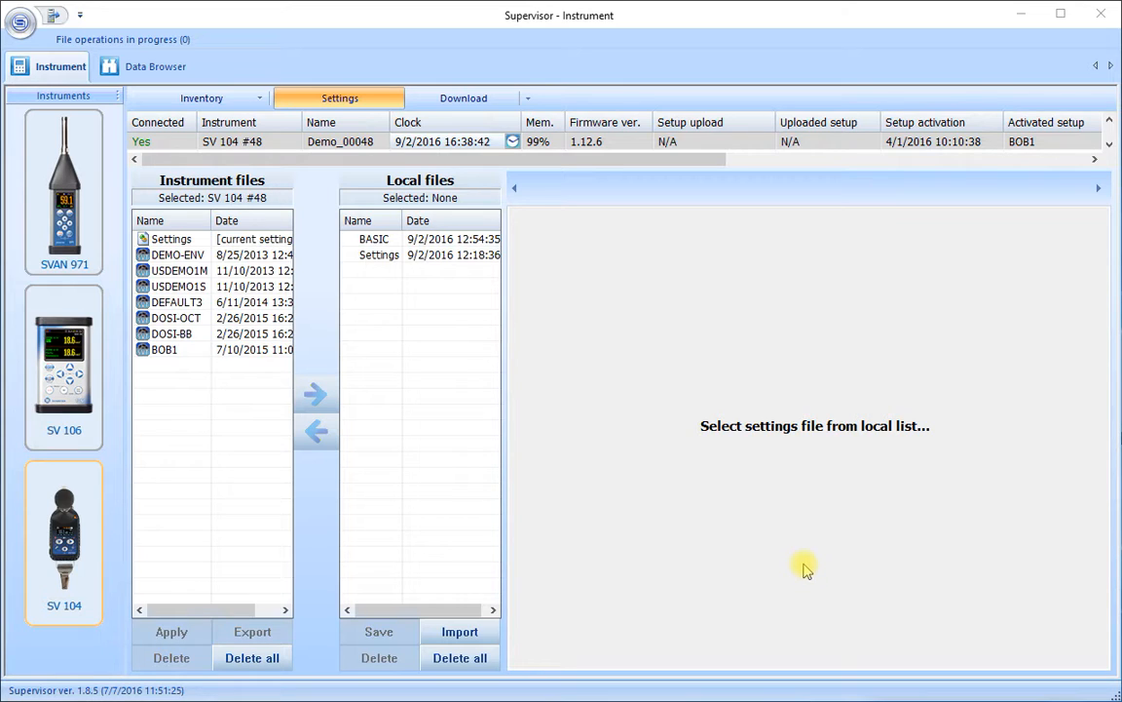
mouse_move(731, 517)
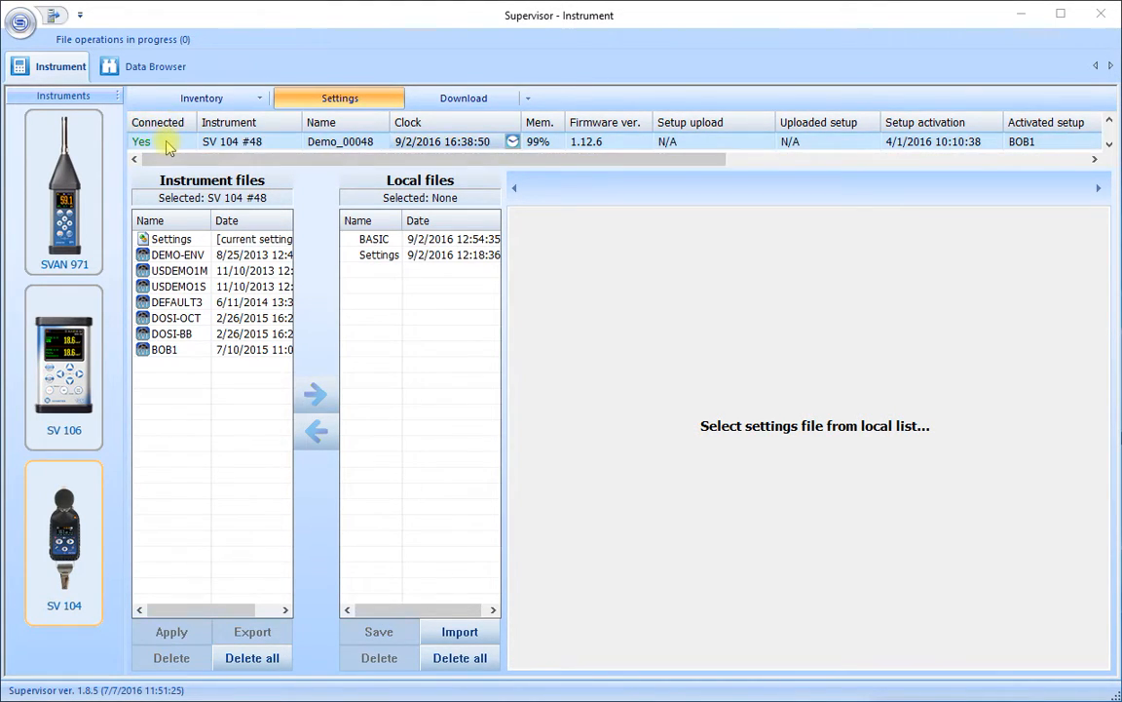
mouse_move(278, 144)
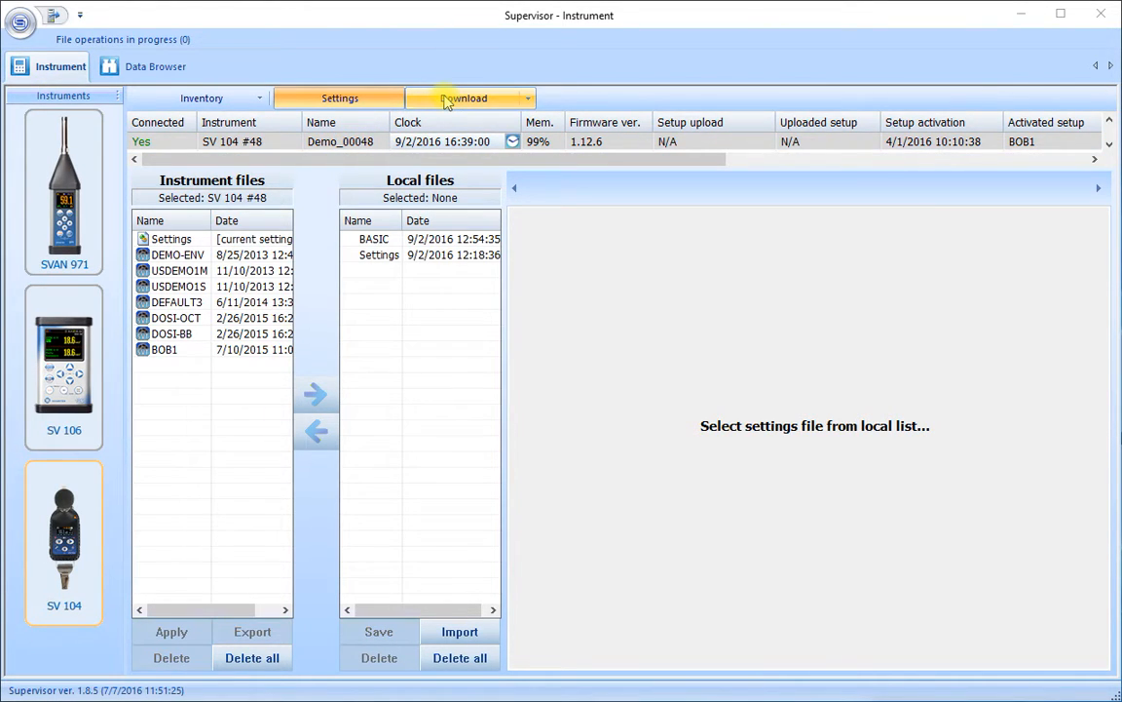
List the SV 104's measurement files under Download and select LOG6.SVL
click(463, 98)
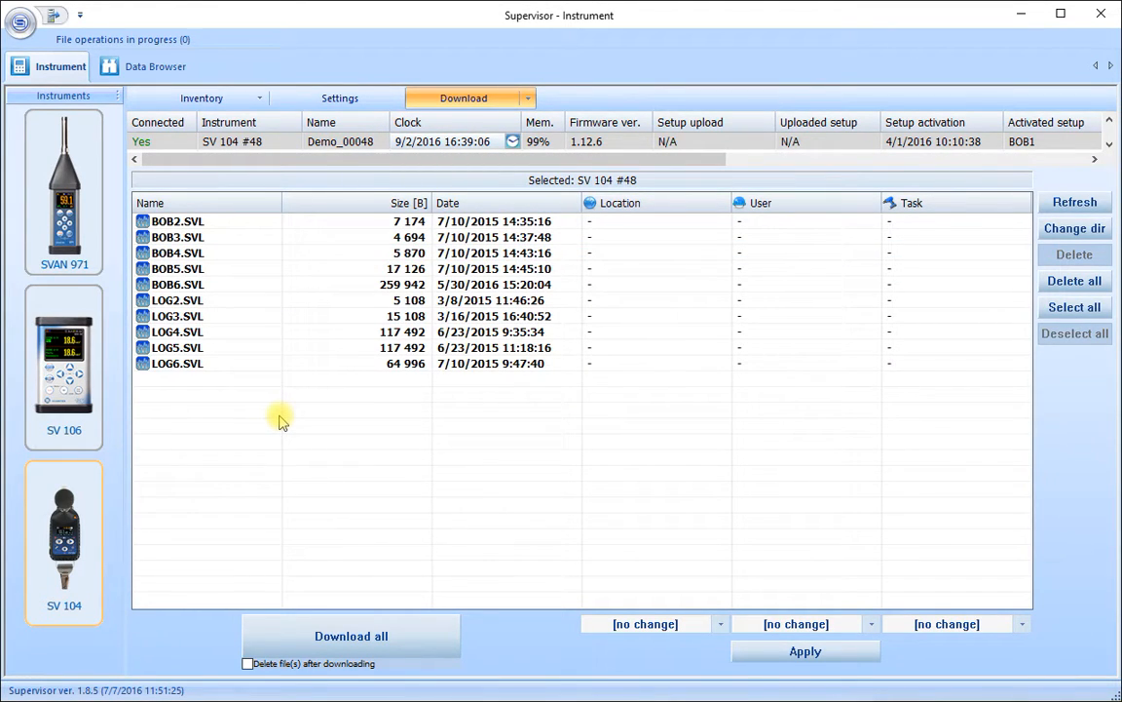
click(177, 253)
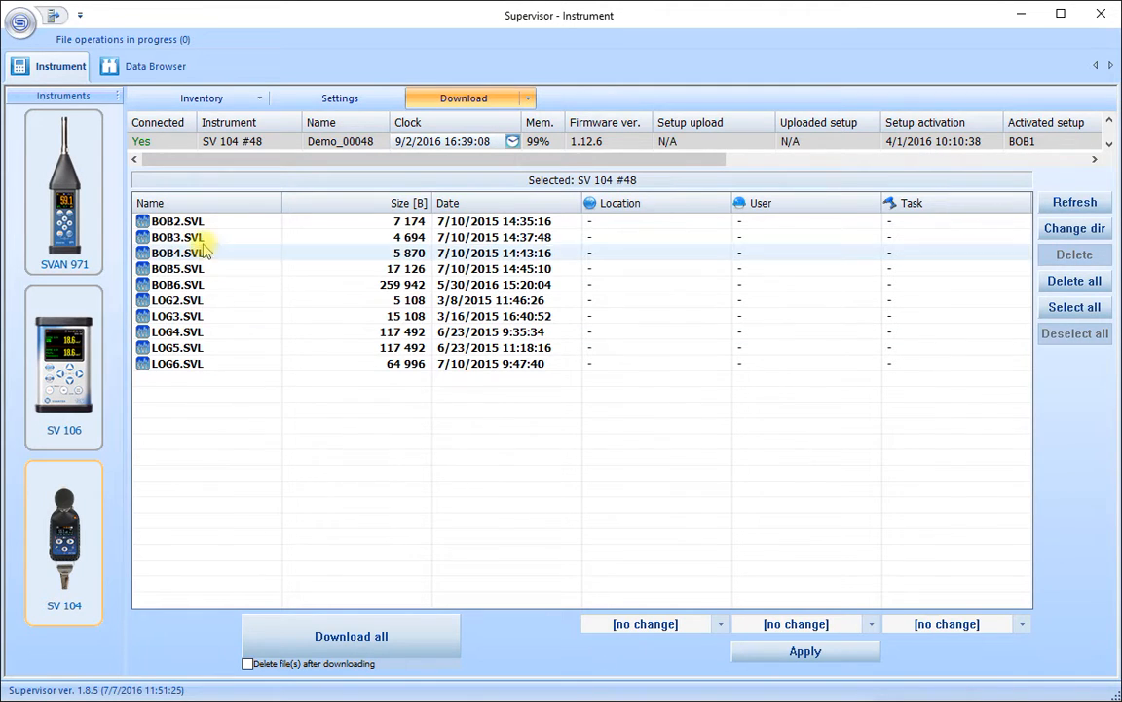
click(178, 268)
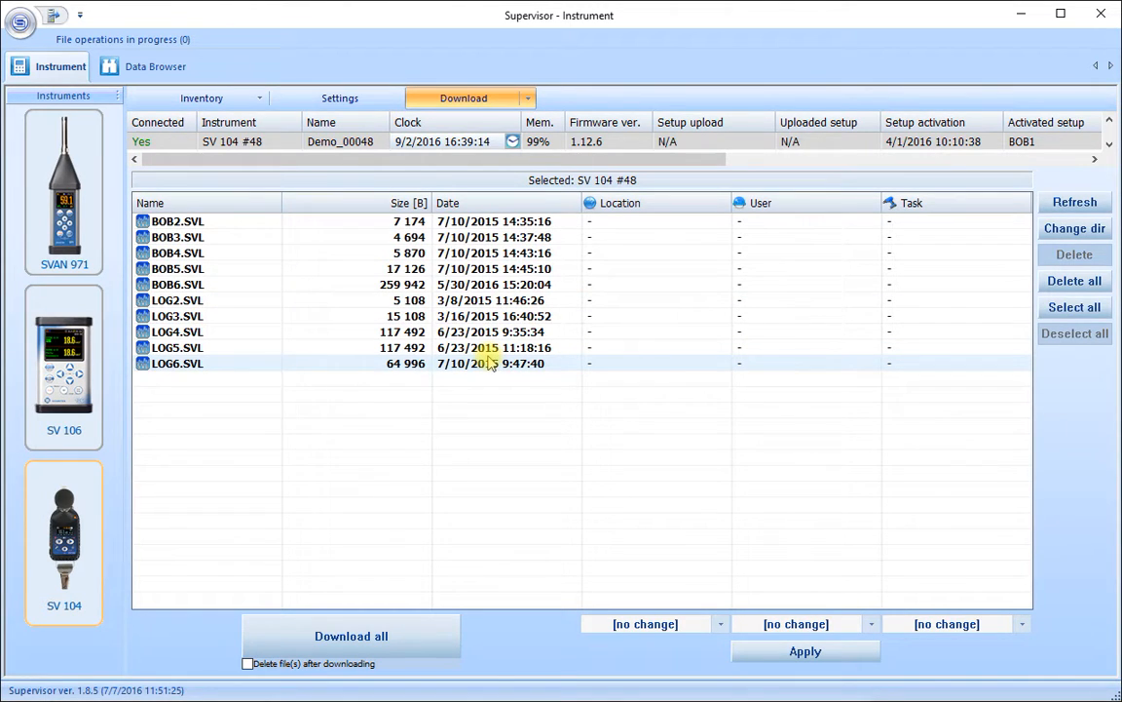
click(176, 363)
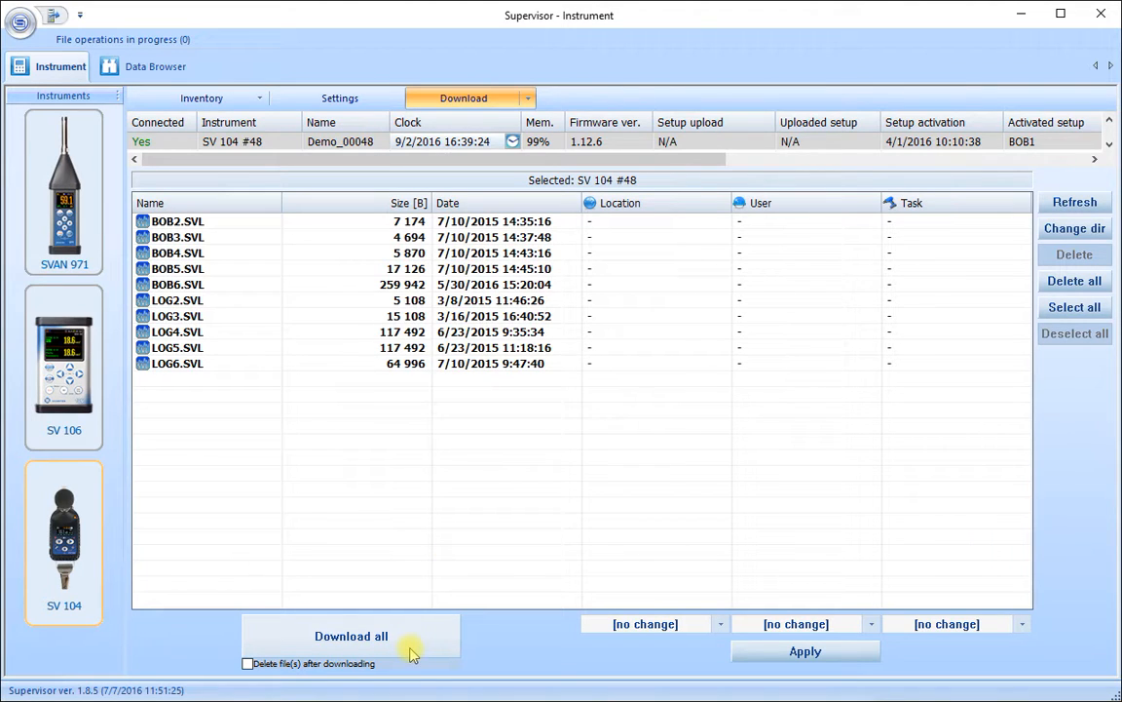
mouse_move(656, 402)
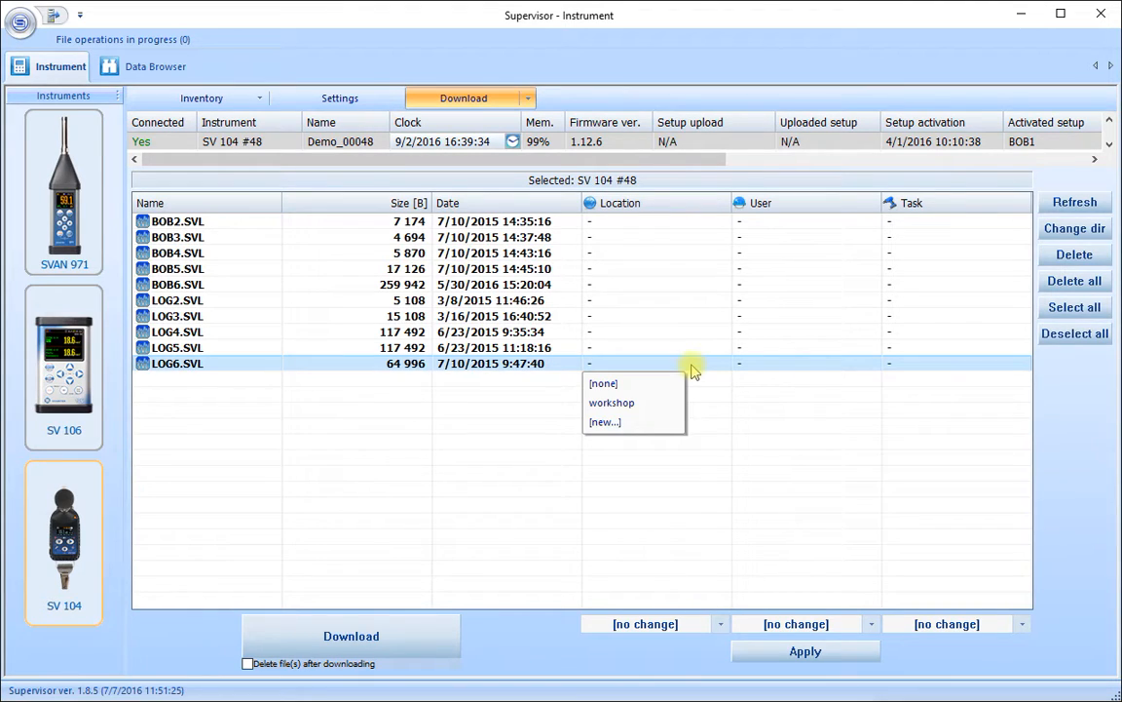
Create the new location 'Shop floor' and assign it to LOG6.SVL
click(604, 421)
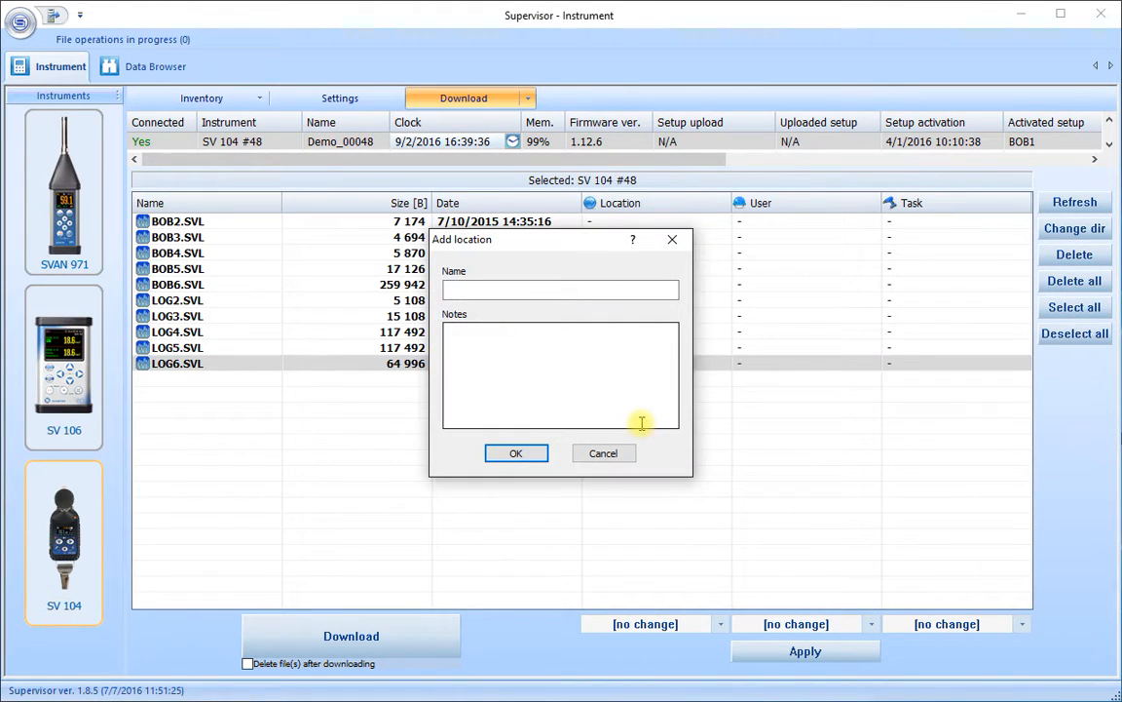
click(560, 289)
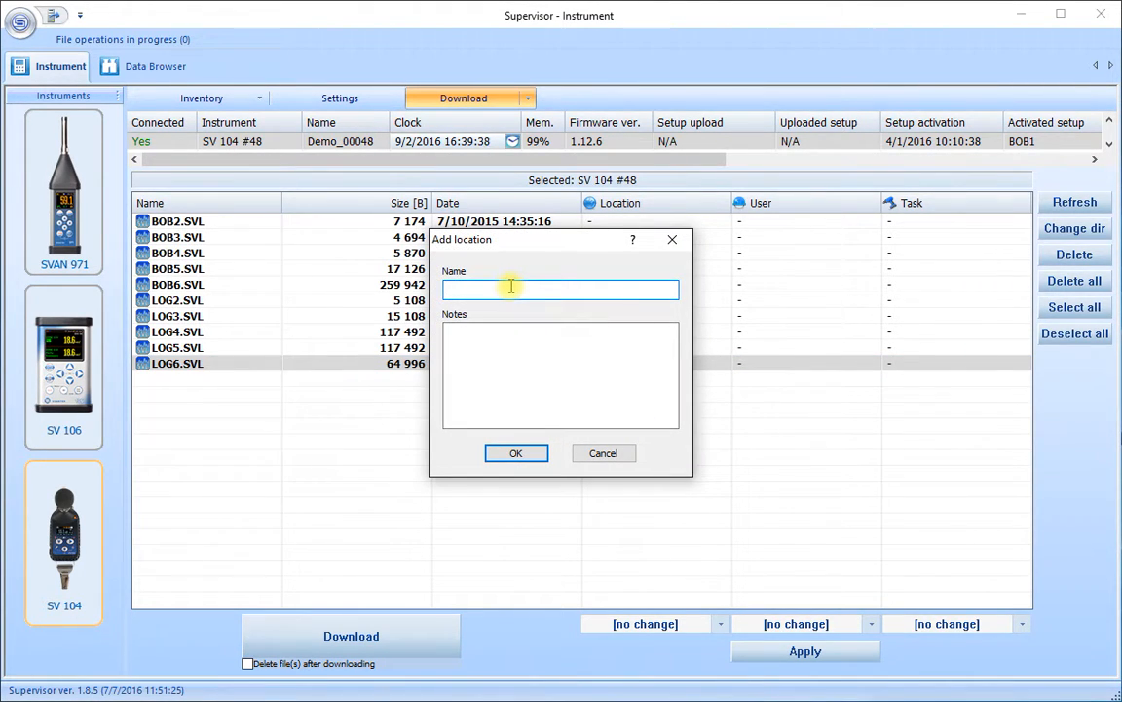
text(Shop floor)
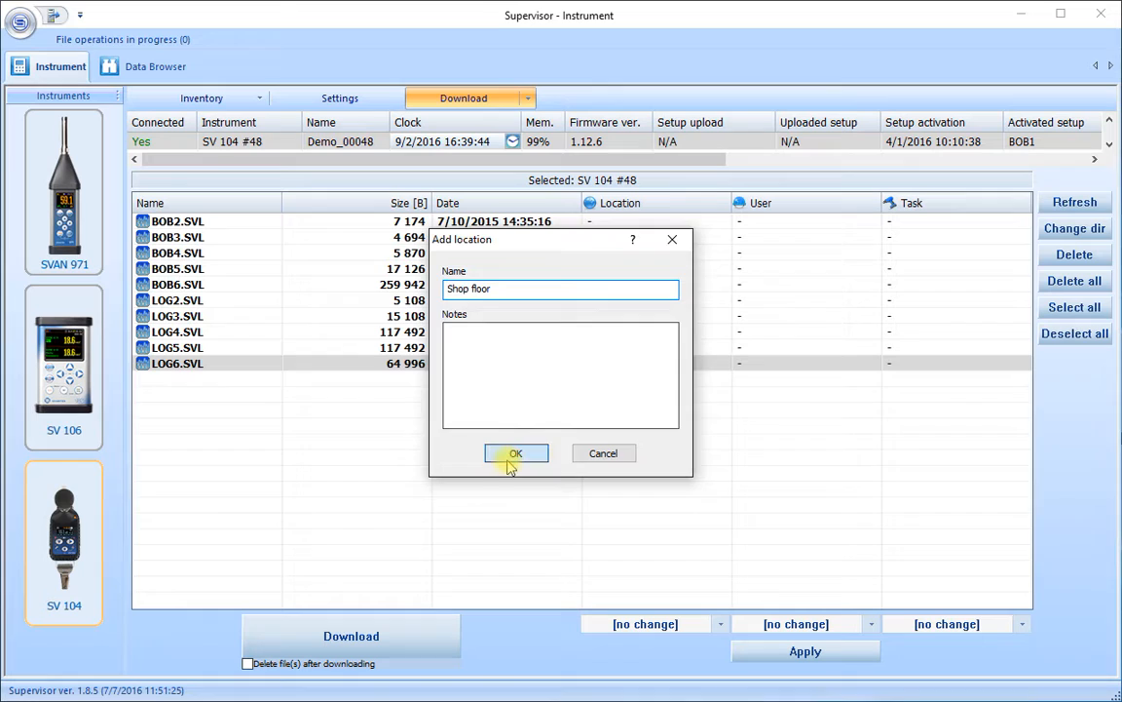
click(516, 453)
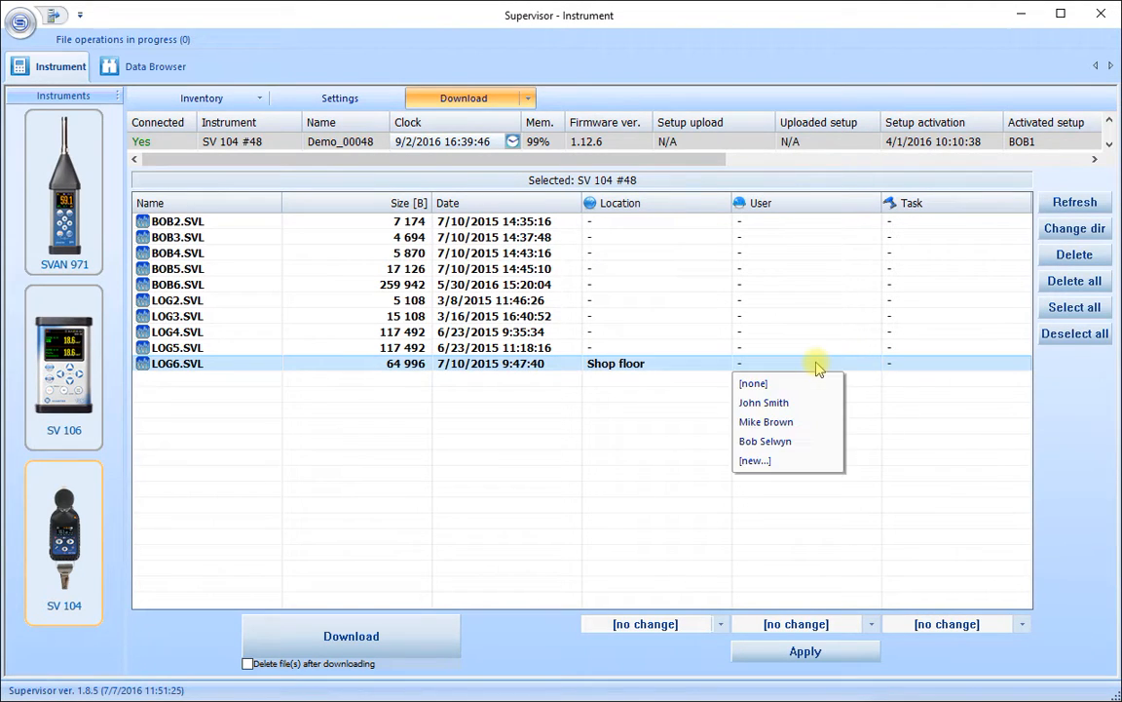
click(754, 460)
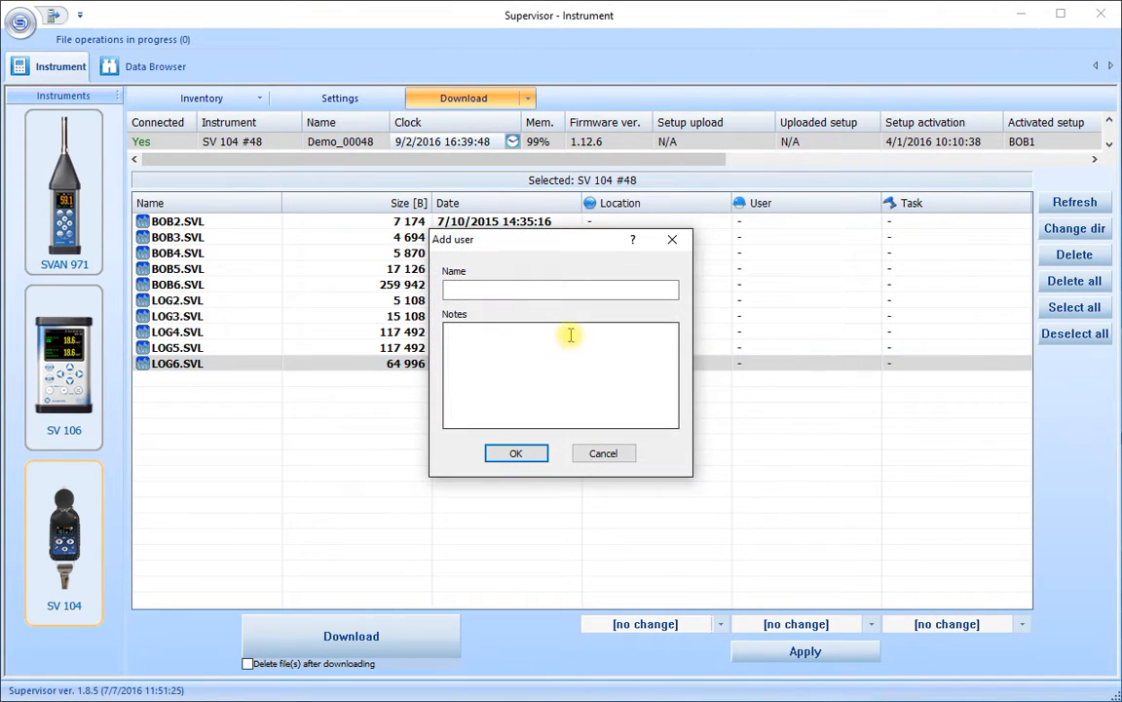
text(Bill Black)
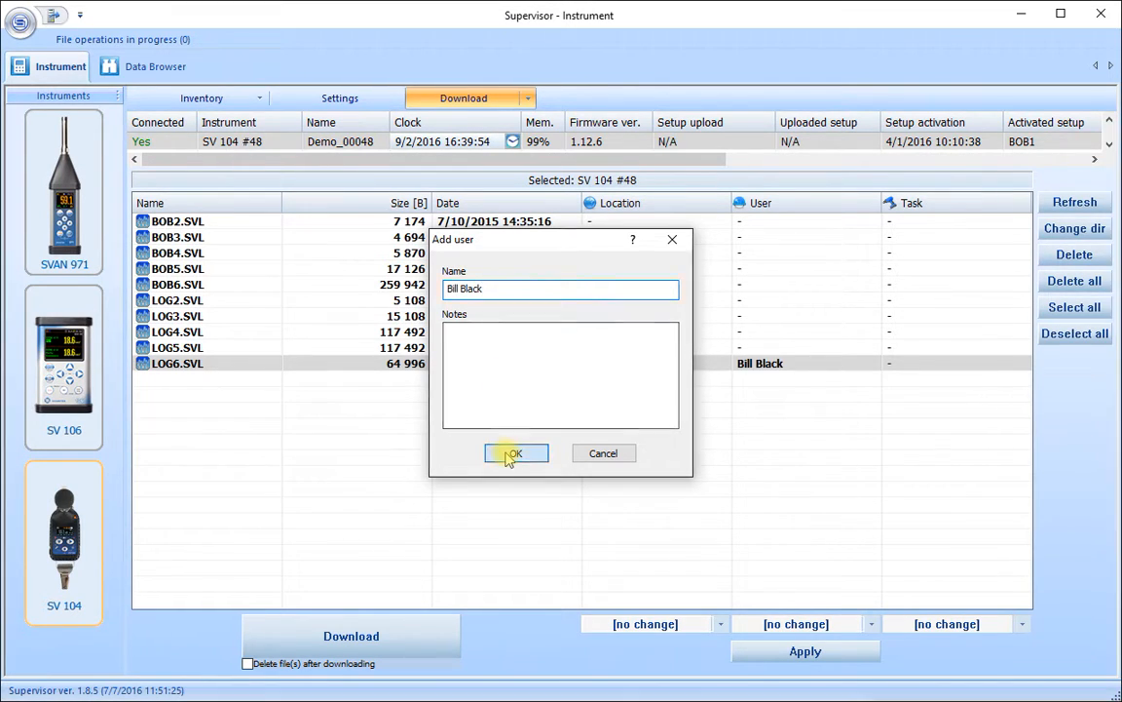
click(516, 453)
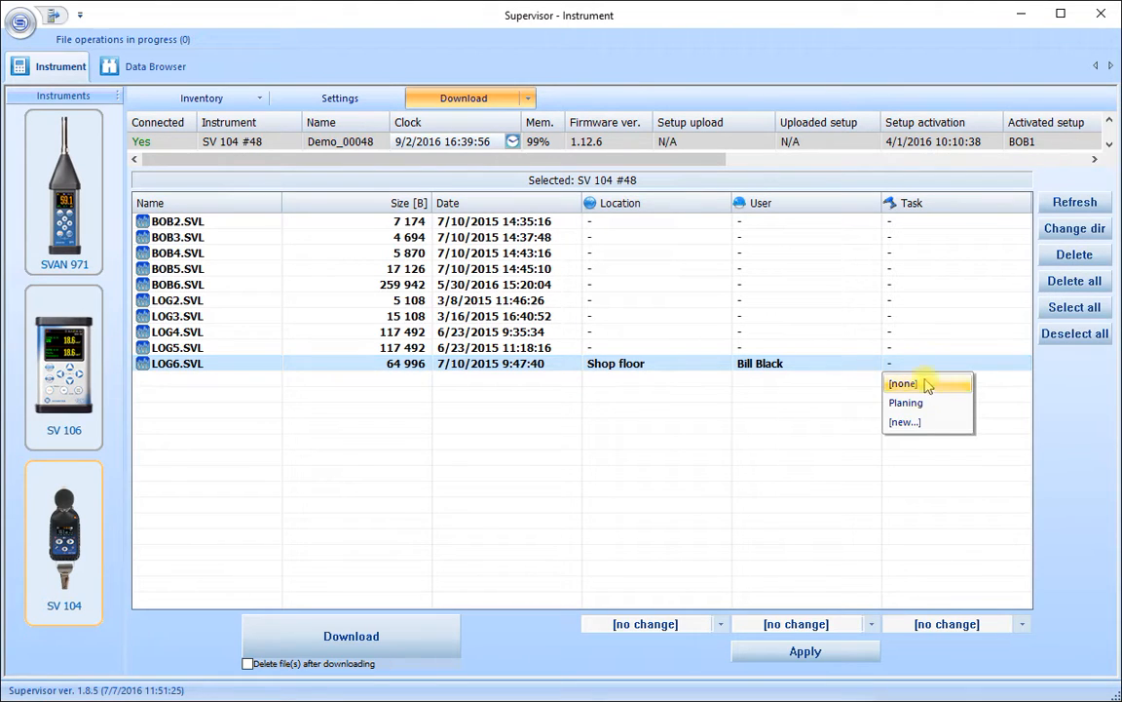
Create the new task 'Grinding' and assign it to LOG6.SVL
click(904, 421)
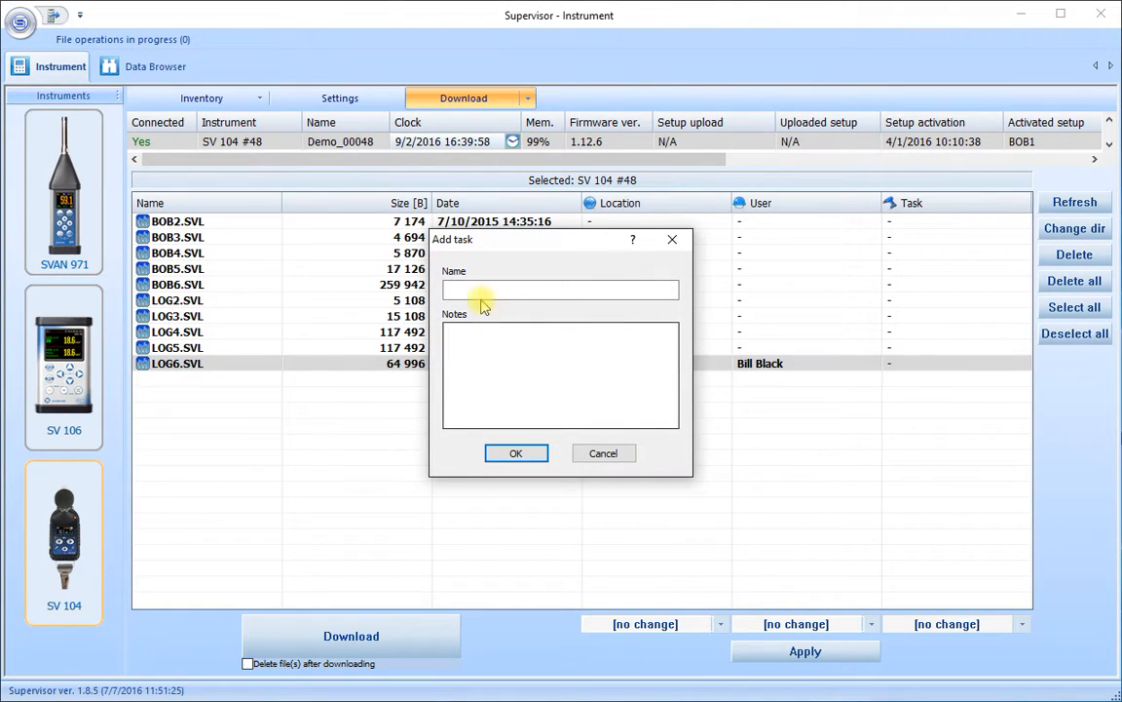
text(G)
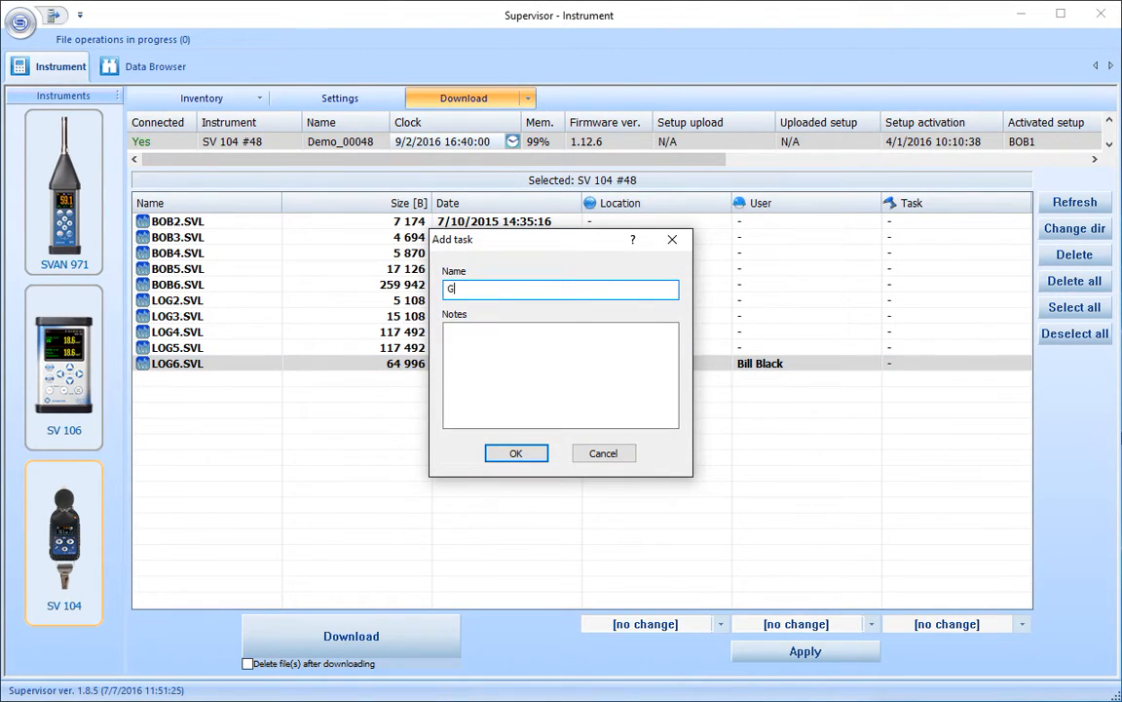
text(rinding)
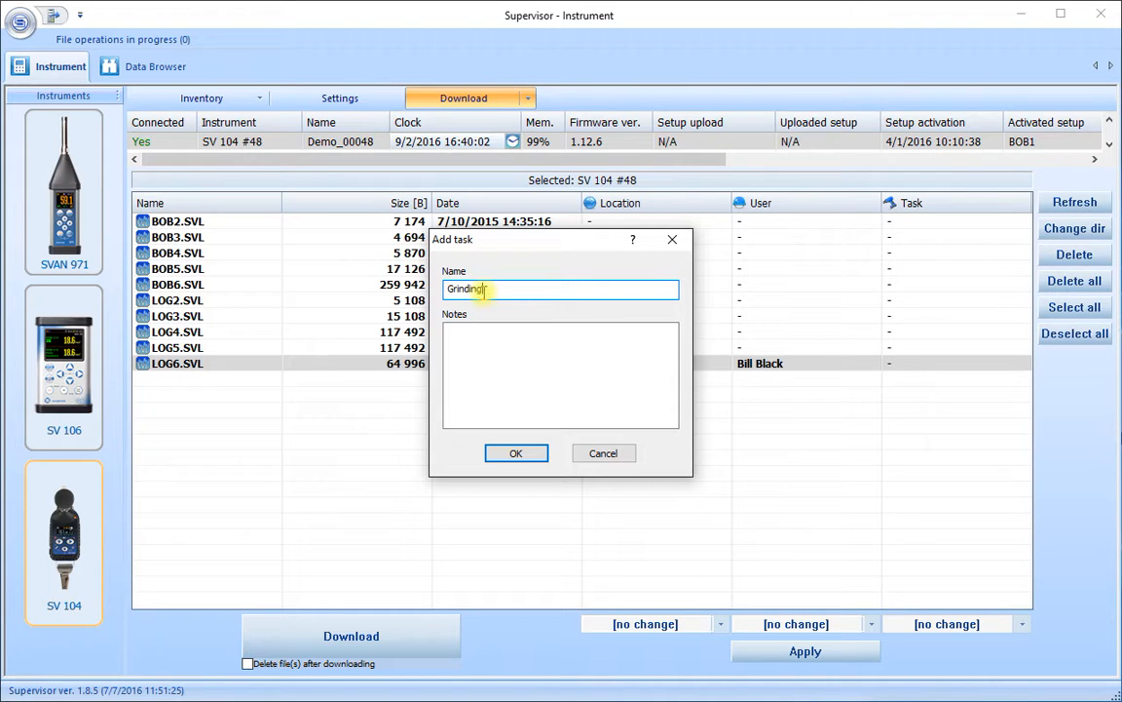
click(516, 453)
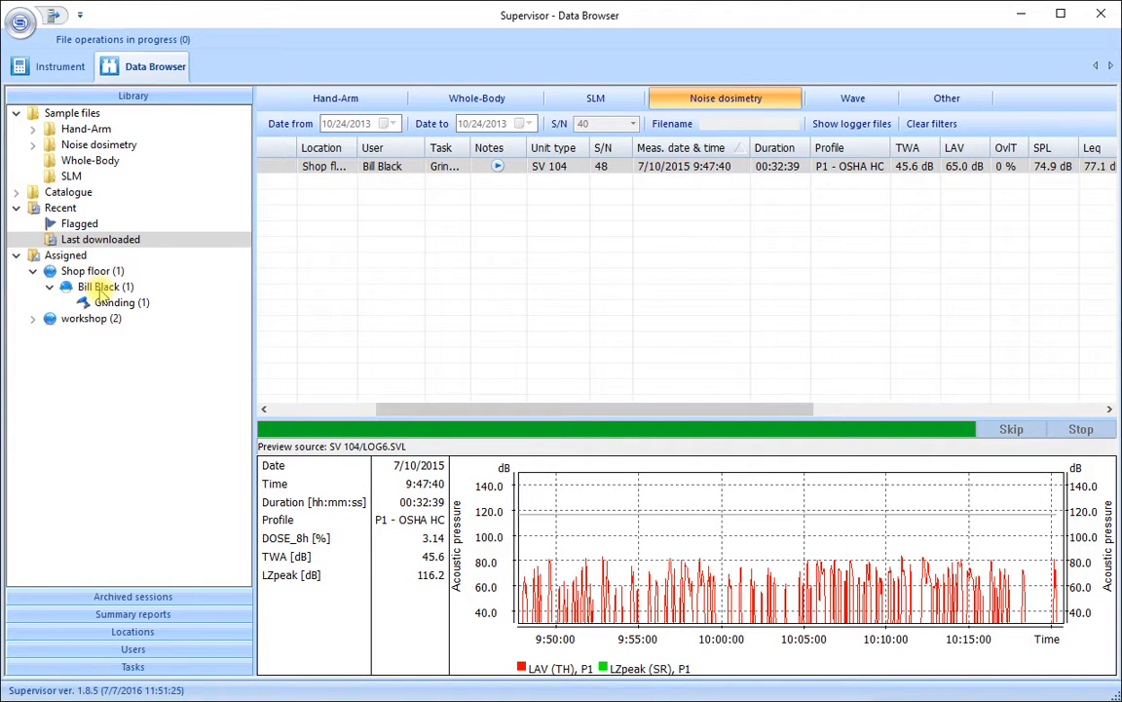
Open the Grinding task under Shop floor > Bill Black to view LOG6.SVL's dosimetry record
click(115, 302)
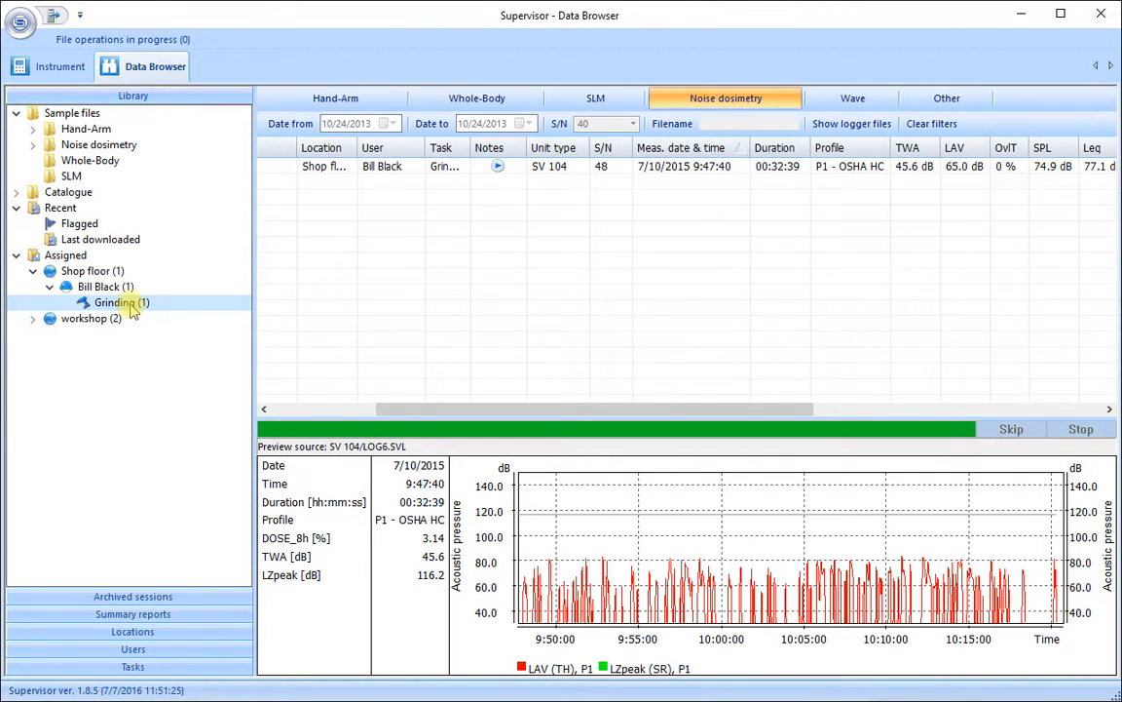